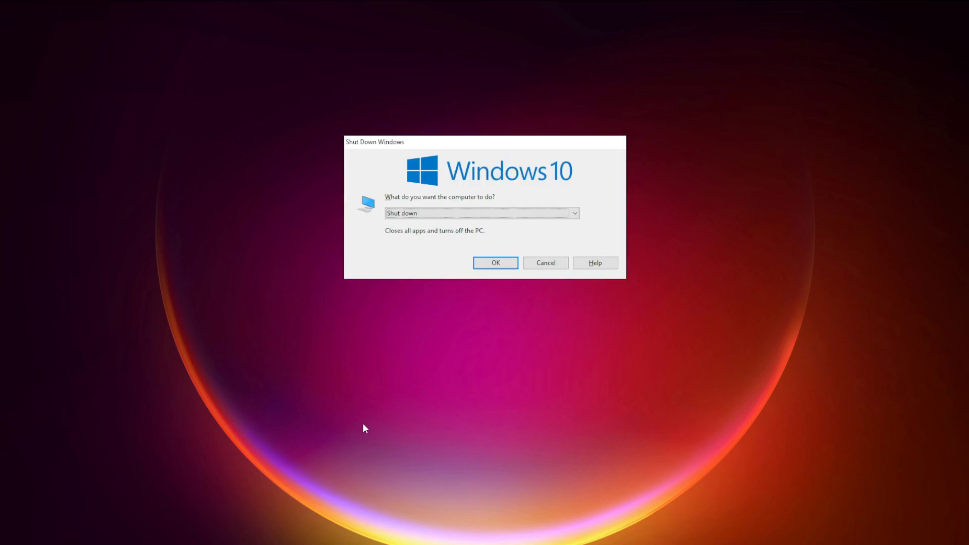
Step: Choose Restart from the power options and confirm it
click(574, 213)
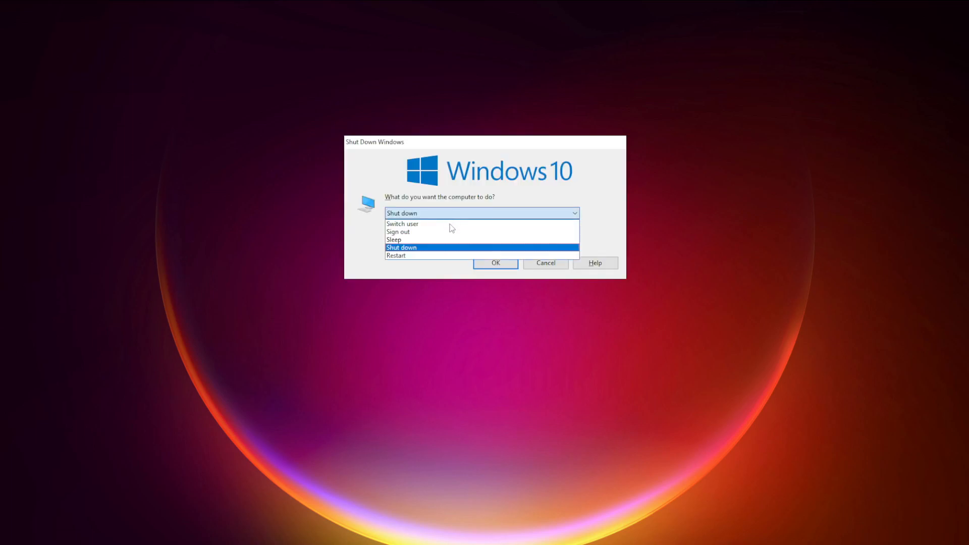
click(396, 255)
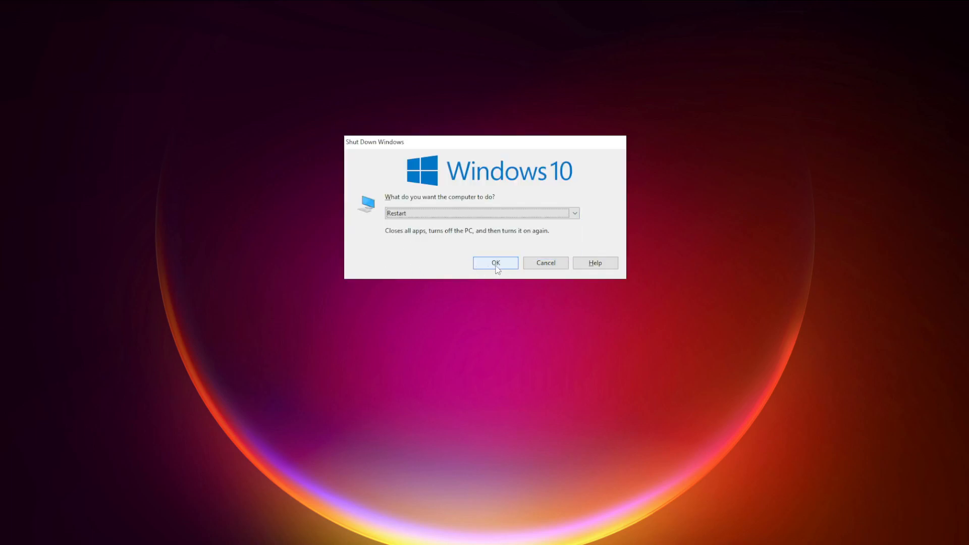
click(495, 263)
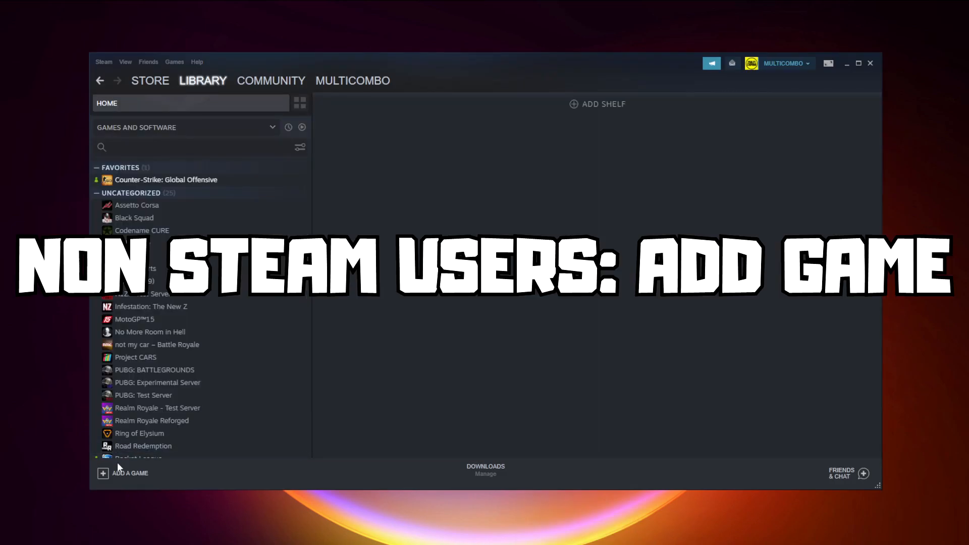
Step: Add YOUR PROBLEMATIC GAME as a non-Steam game via Add Selected Programs
click(129, 472)
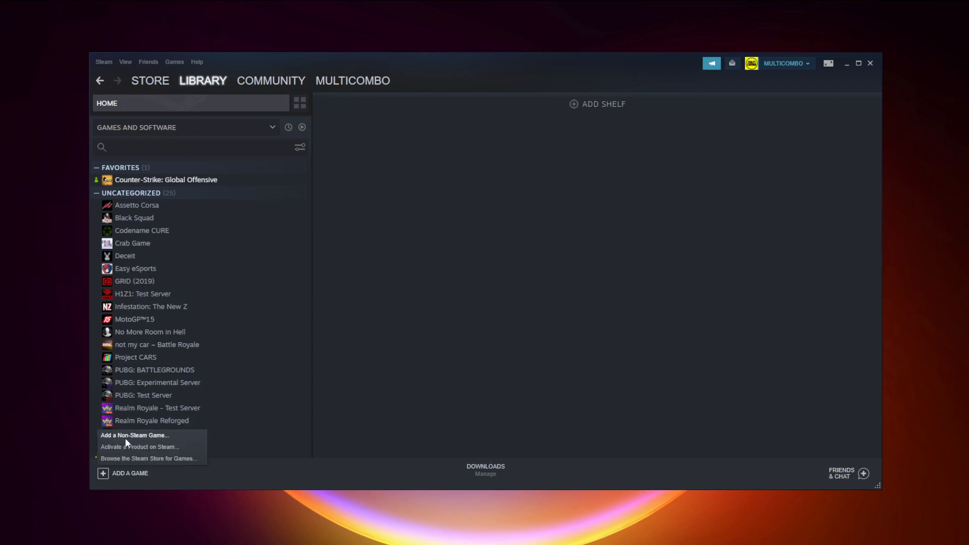
click(135, 435)
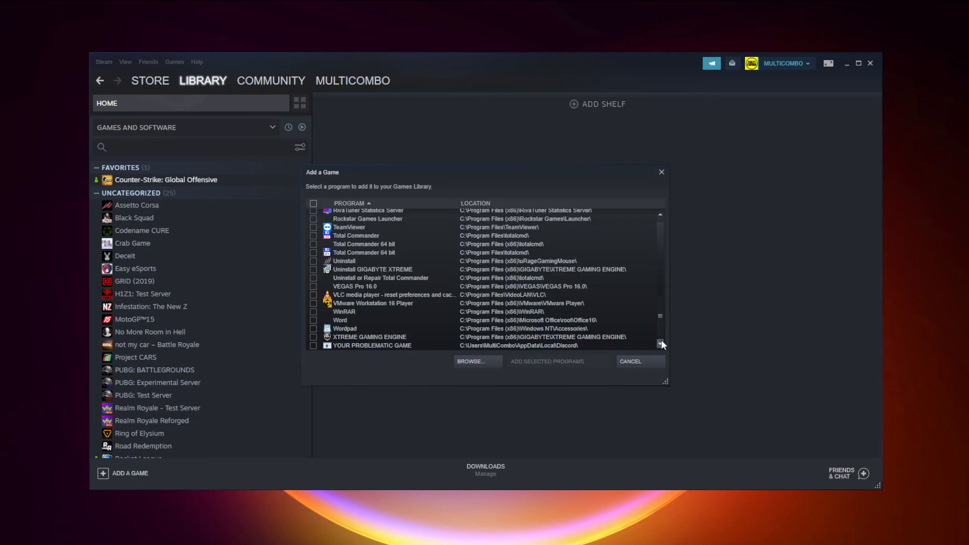
click(372, 345)
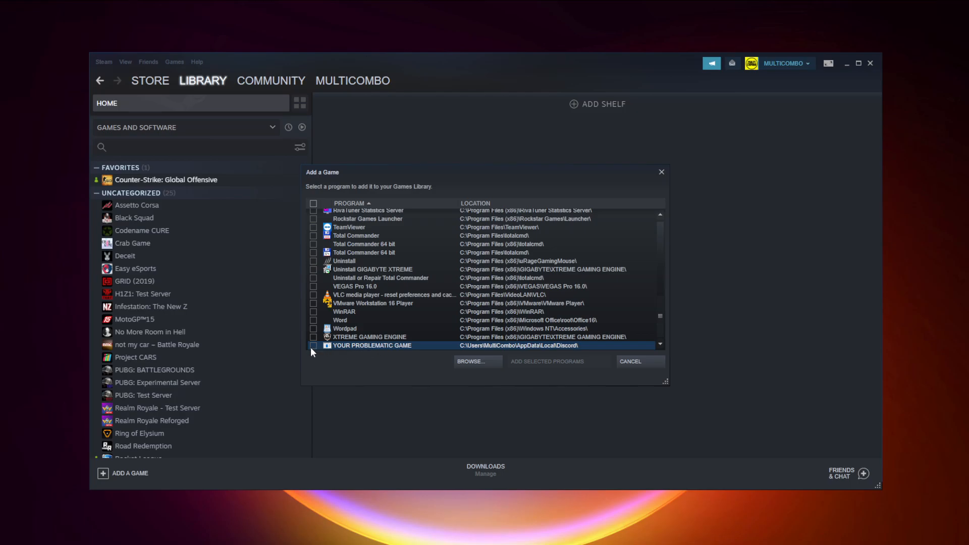
click(313, 345)
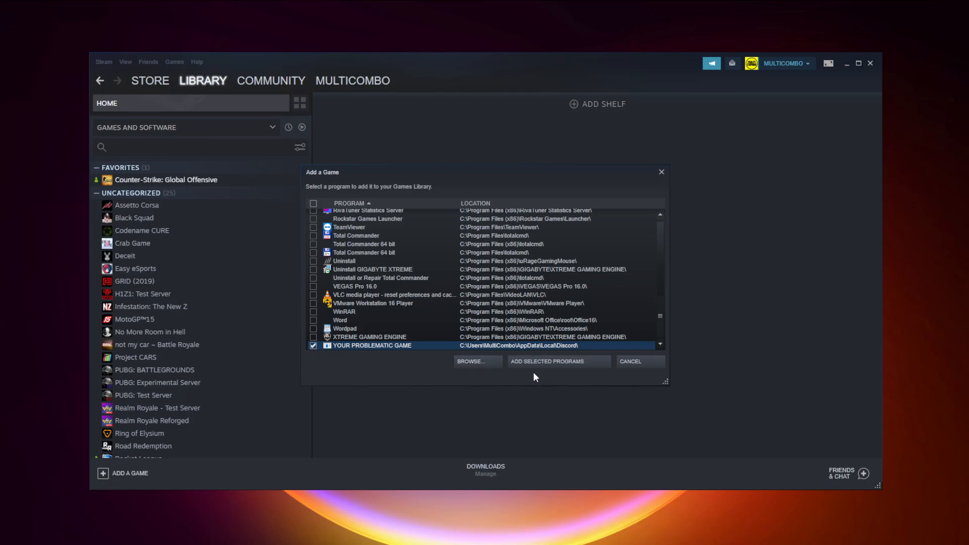
mouse_move(546, 367)
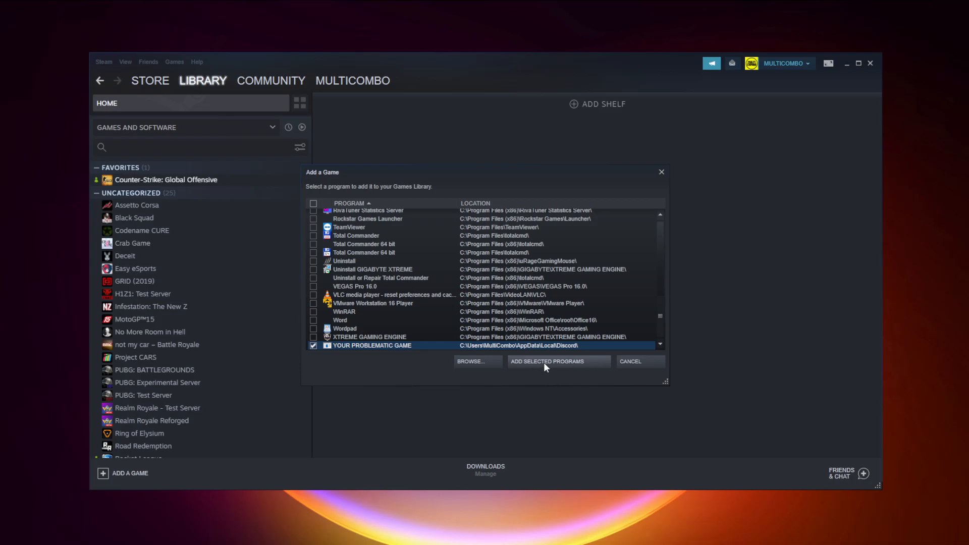
mouse_move(566, 369)
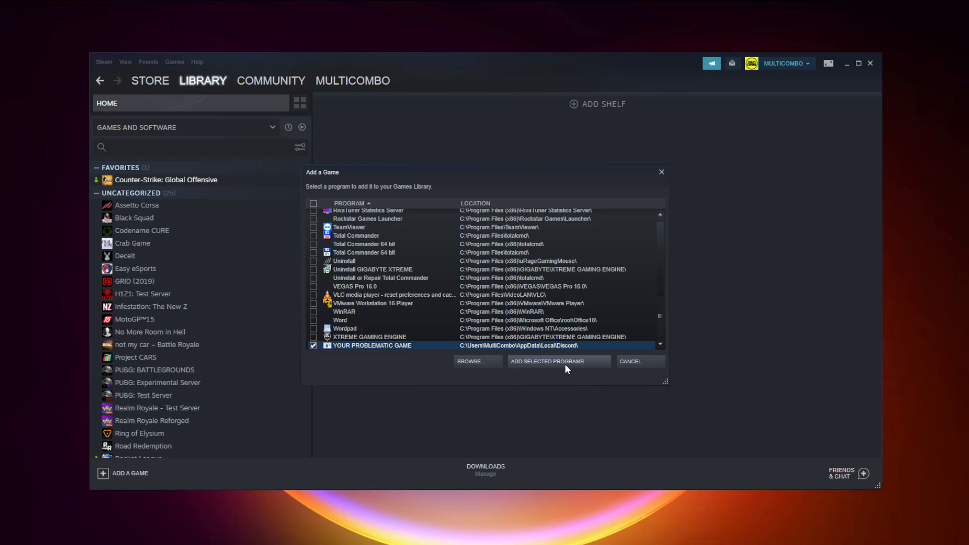
click(558, 361)
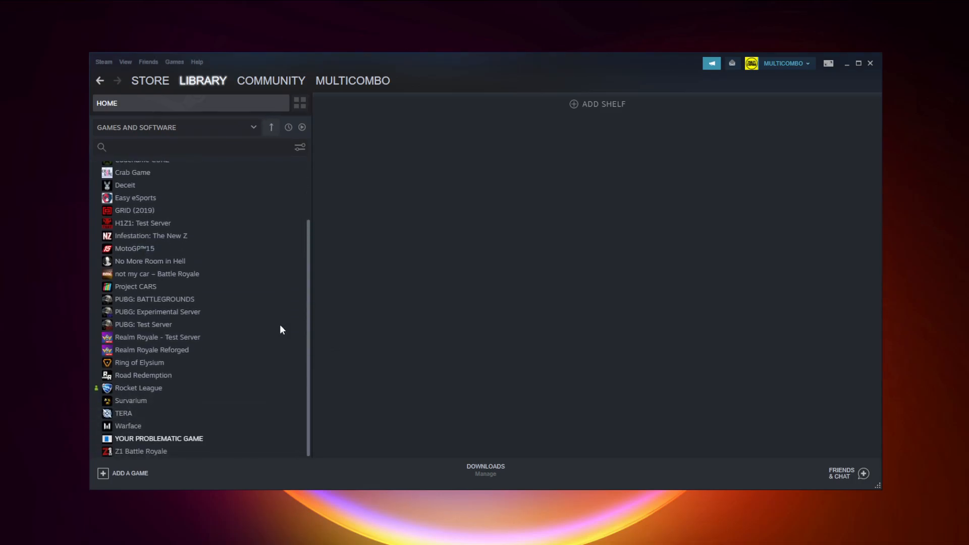
Step: Select YOUR PROBLEMATIC GAME and show the Controller section of Steam Settings
click(159, 438)
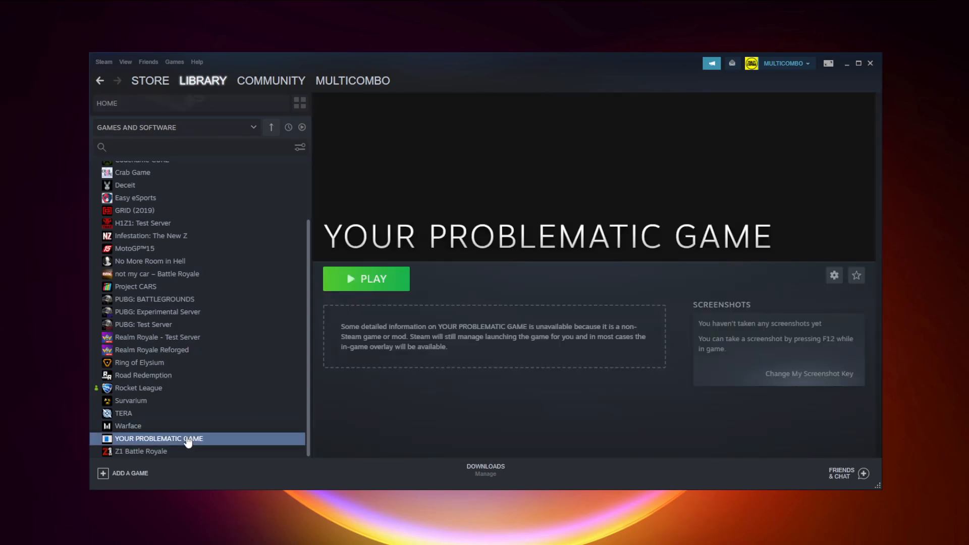
mouse_move(103, 61)
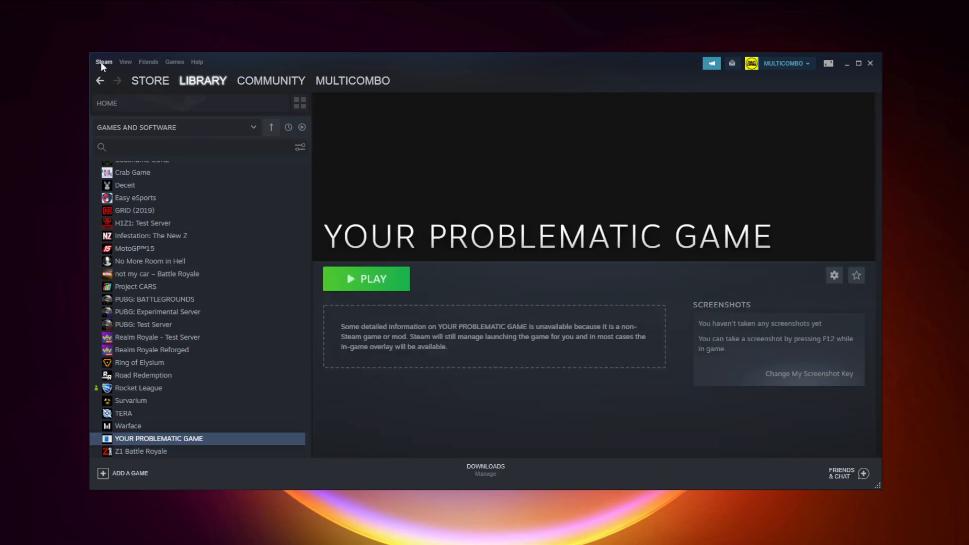
click(103, 62)
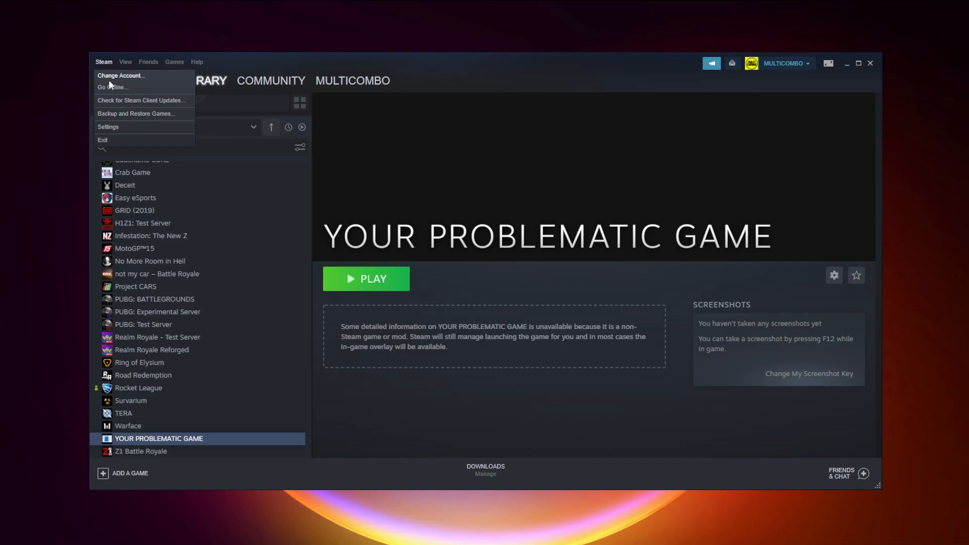
mouse_move(122, 131)
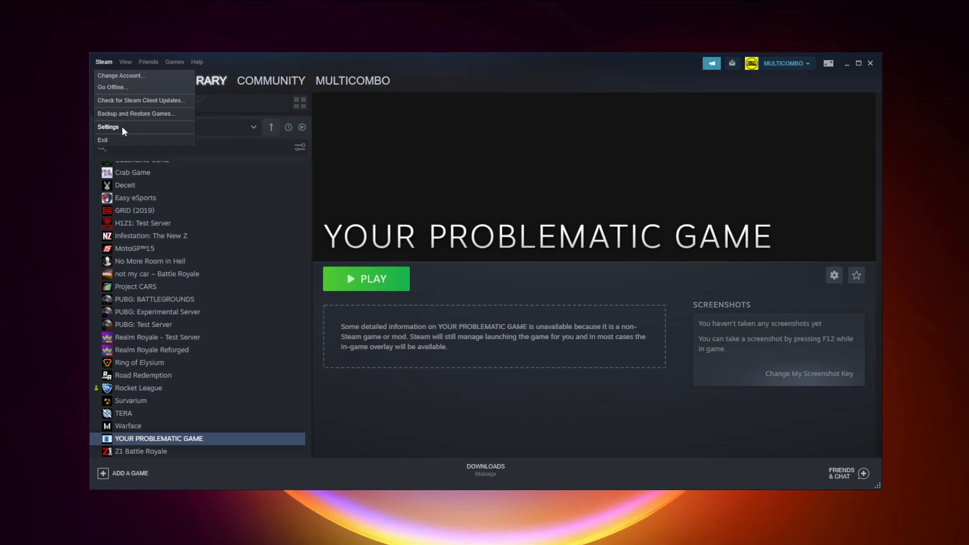
click(108, 128)
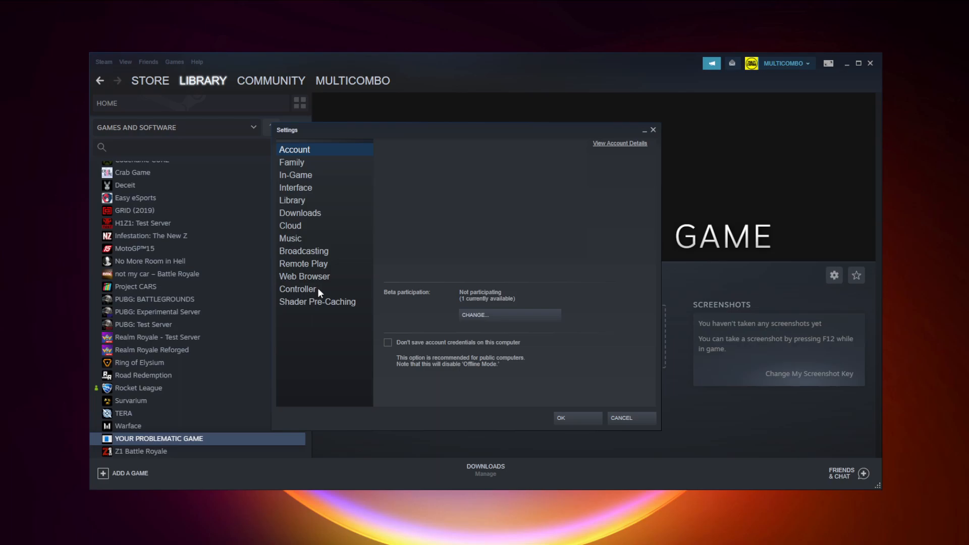
click(298, 289)
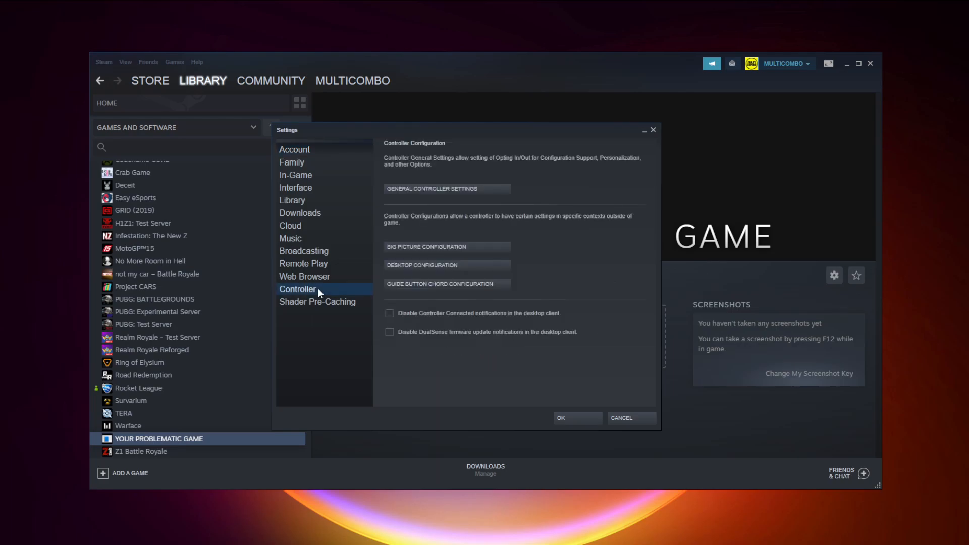
mouse_move(380, 194)
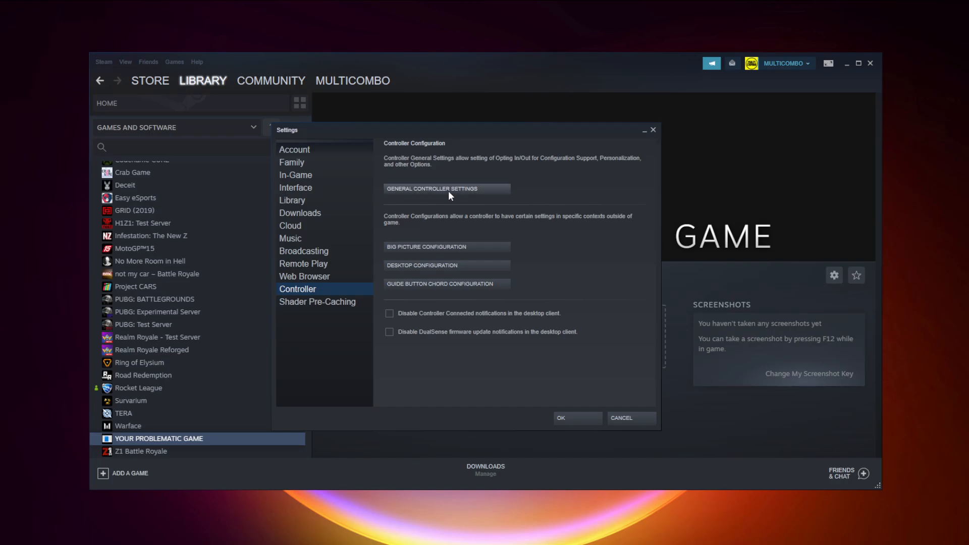
Step: Enable Xbox Configuration Support, then check and cancel the Xbox 360 Controller calibration
click(431, 189)
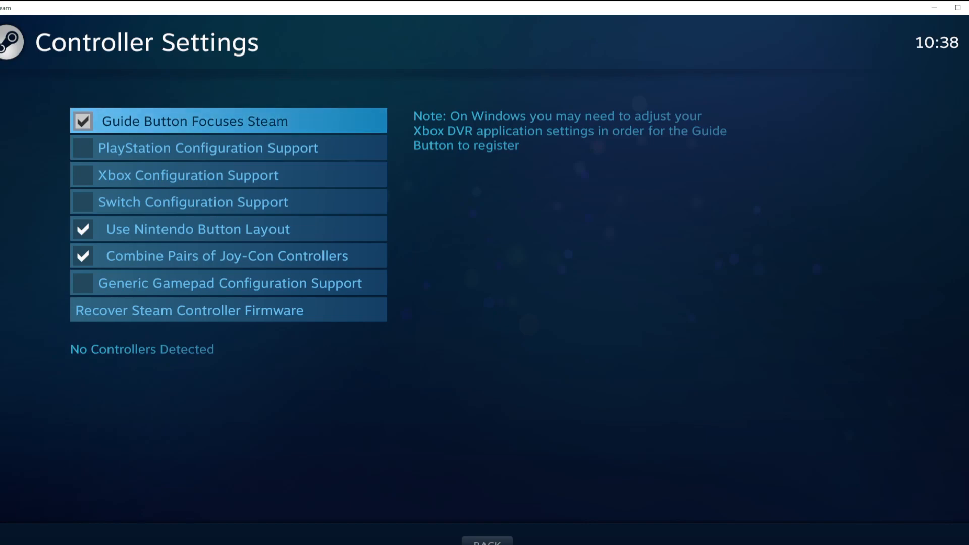
mouse_move(178, 172)
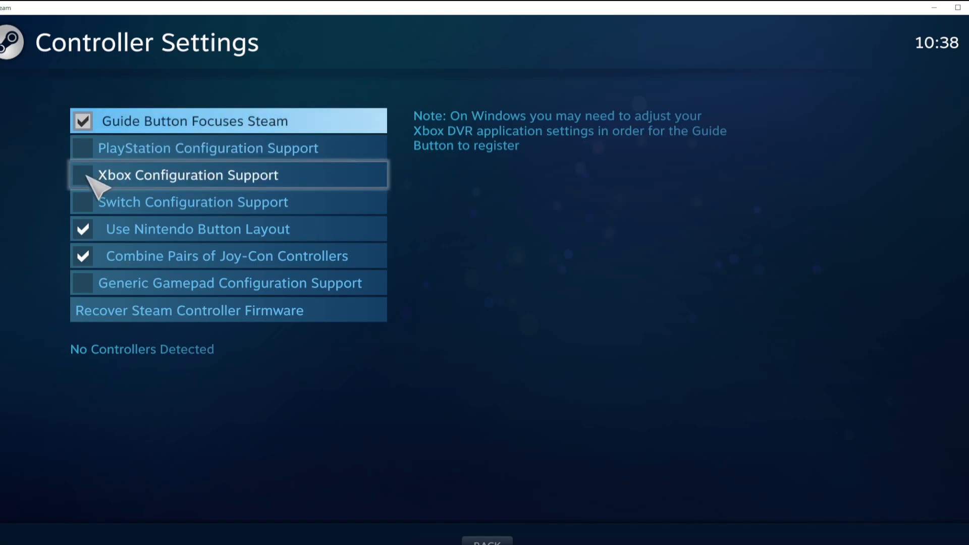
click(82, 174)
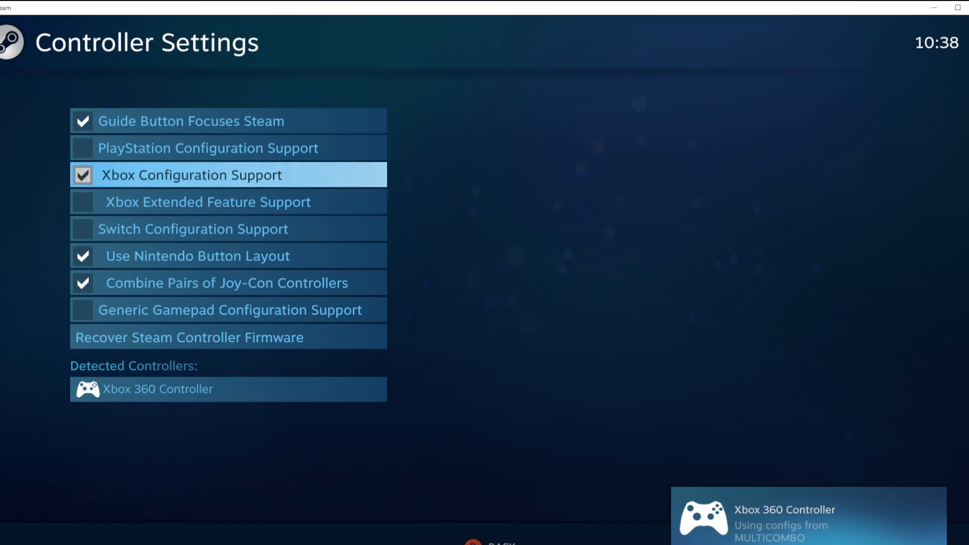
mouse_move(316, 402)
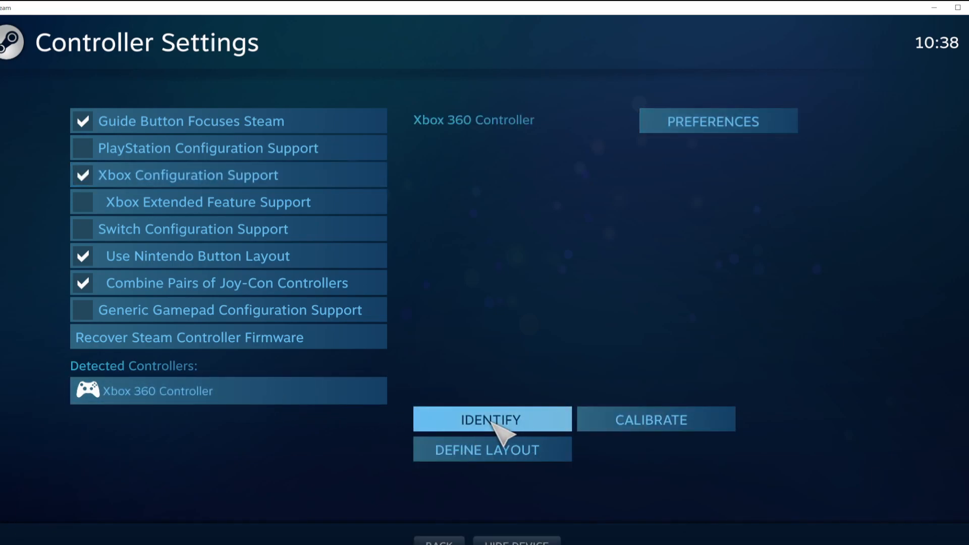
mouse_move(656, 433)
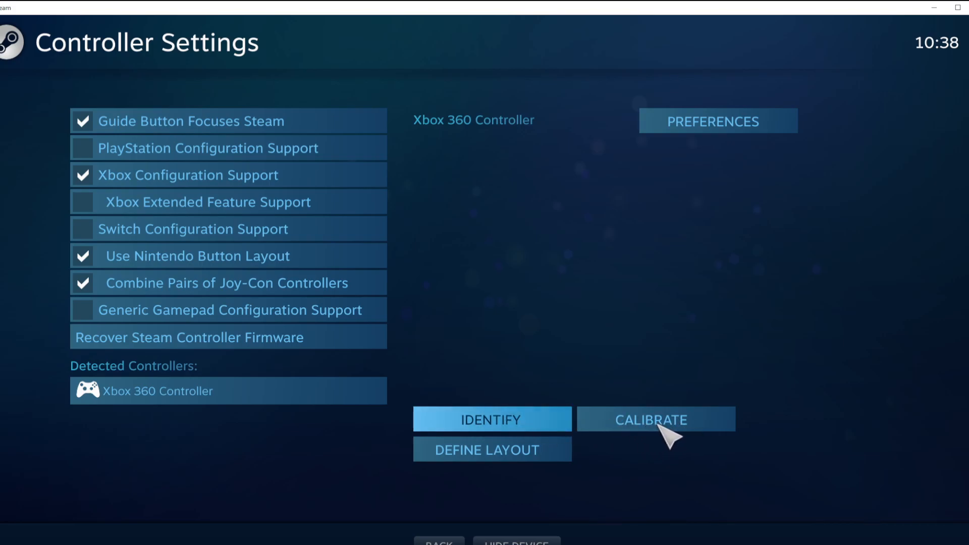
click(654, 419)
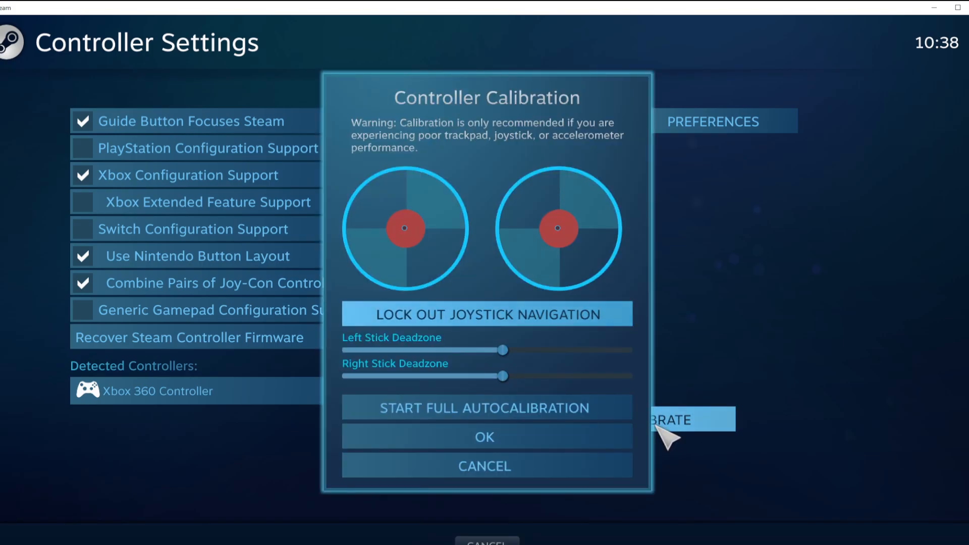
click(485, 466)
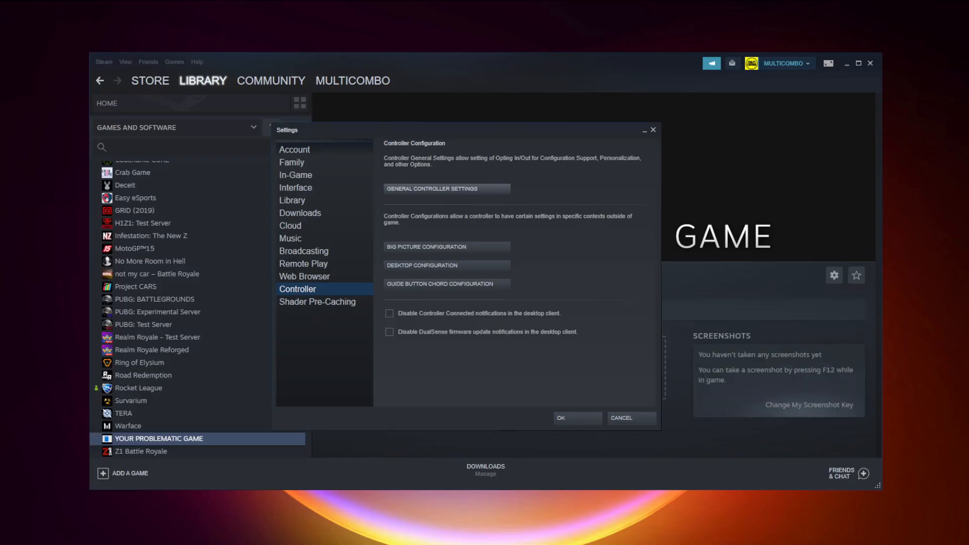
mouse_move(584, 256)
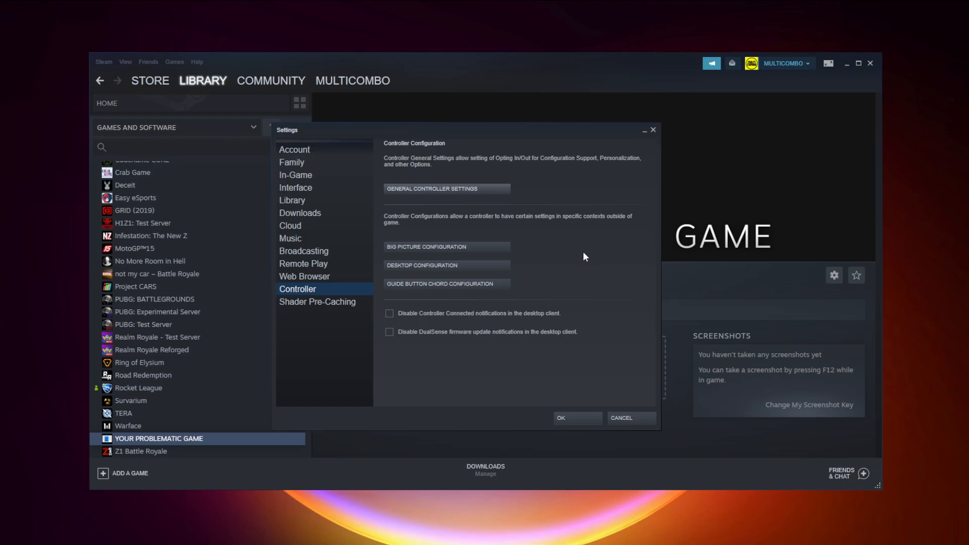
mouse_move(577, 418)
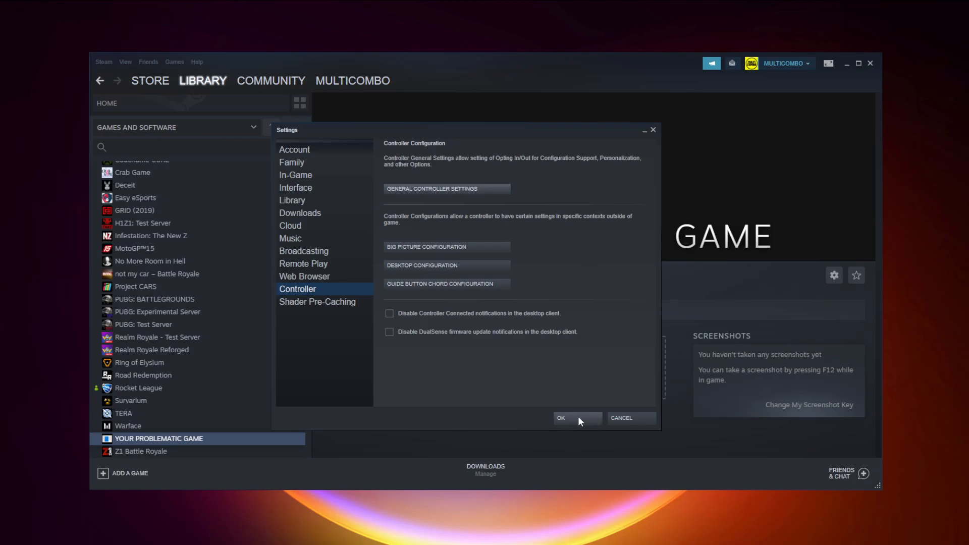
Step: Accept the Settings changes with OK, returning to the game's library page
click(560, 418)
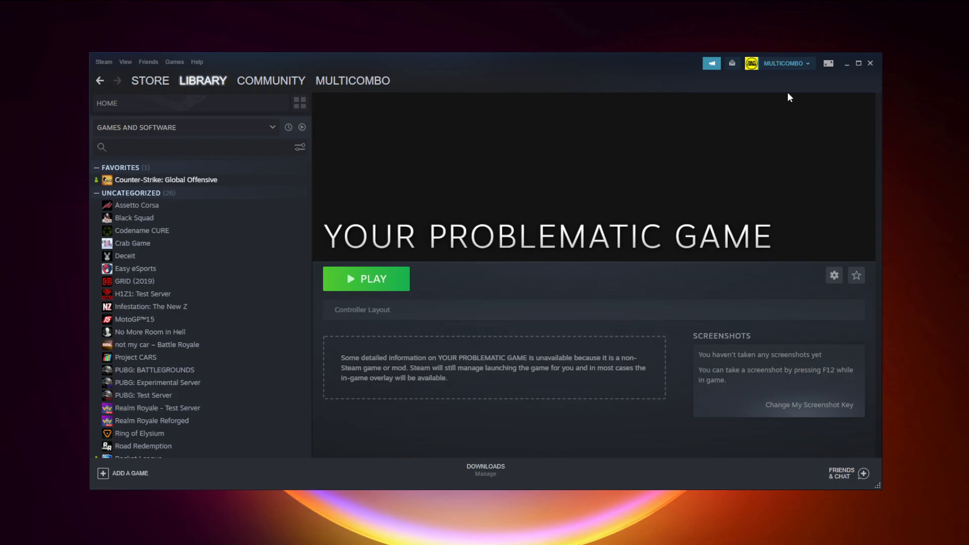
mouse_move(829, 63)
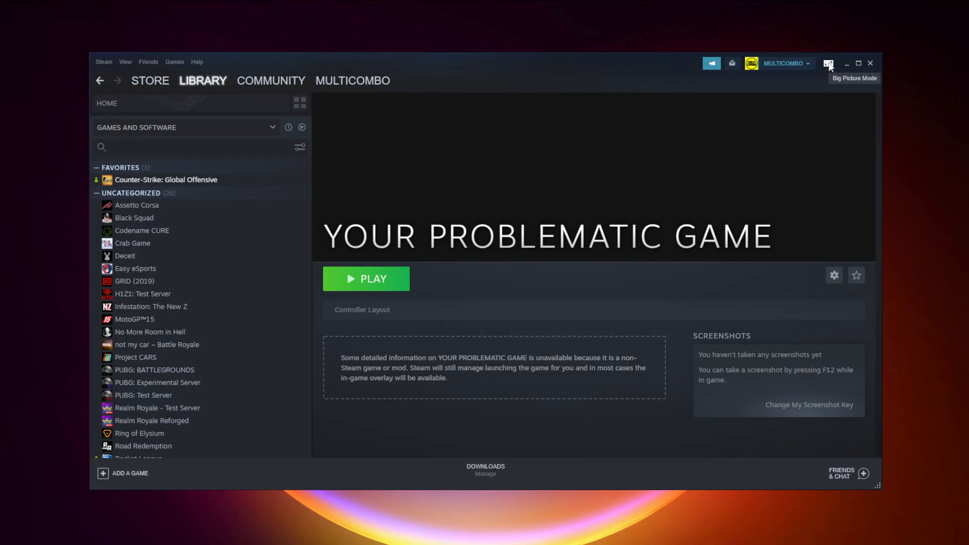
mouse_move(829, 63)
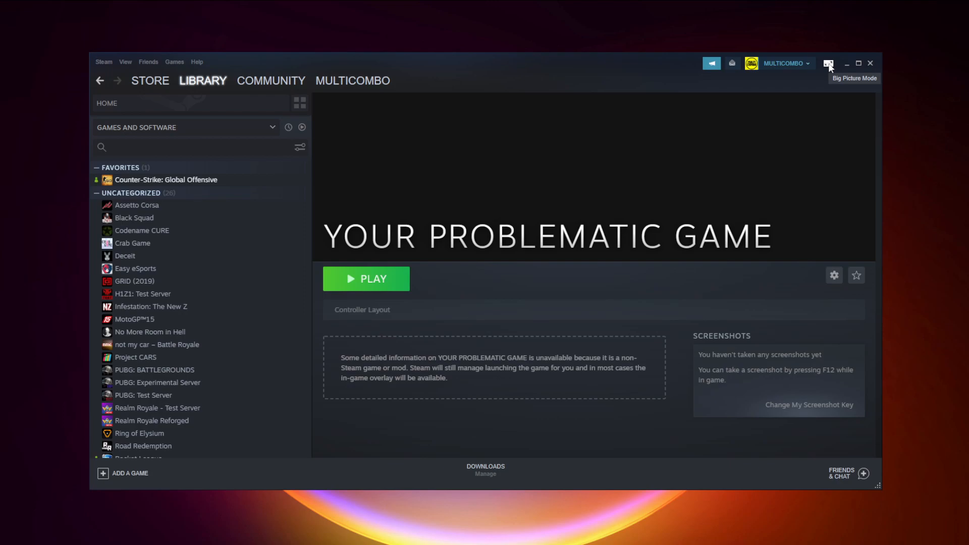
Step: Enter Big Picture Mode and go to its Library section
click(829, 63)
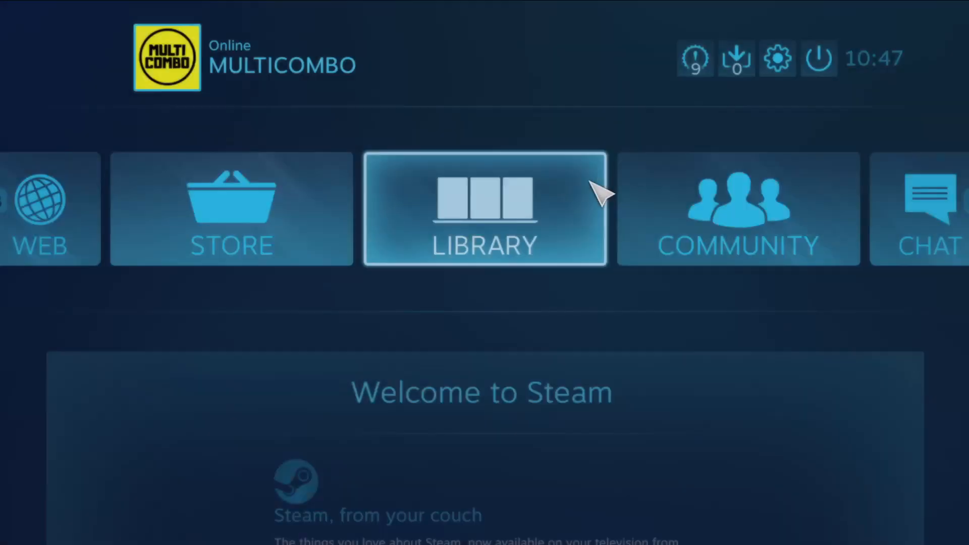
mouse_move(522, 256)
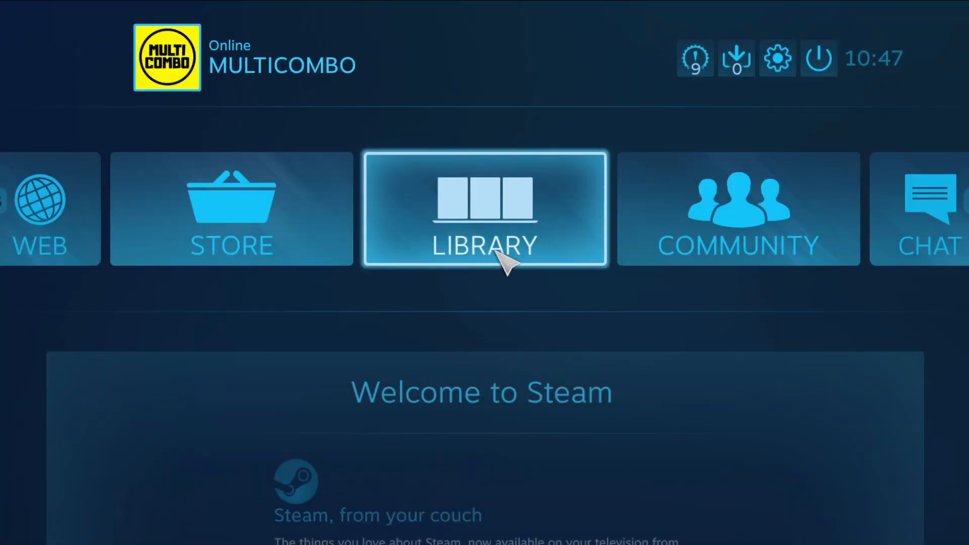
click(485, 208)
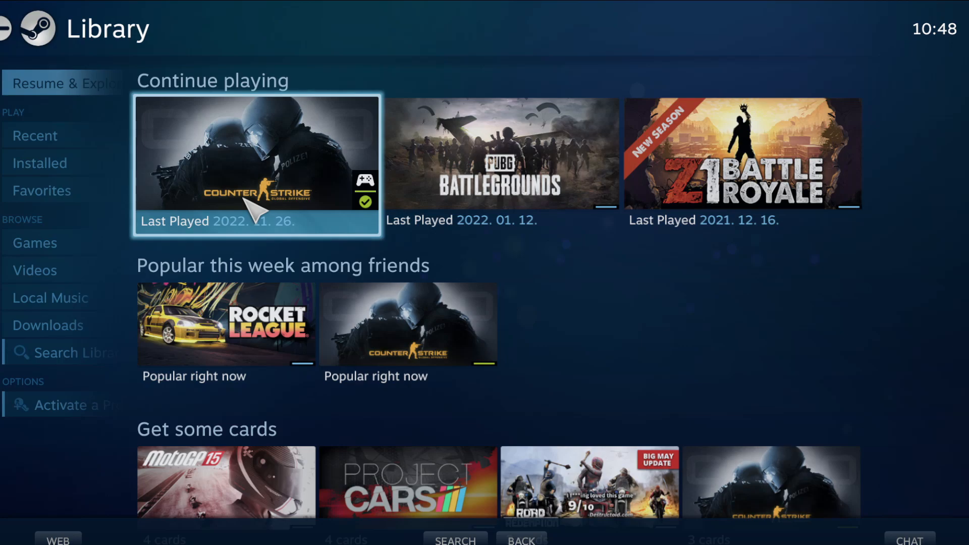
Step: Select the Counter-Strike: Global Offensive tile and show its Manage Game options
click(256, 161)
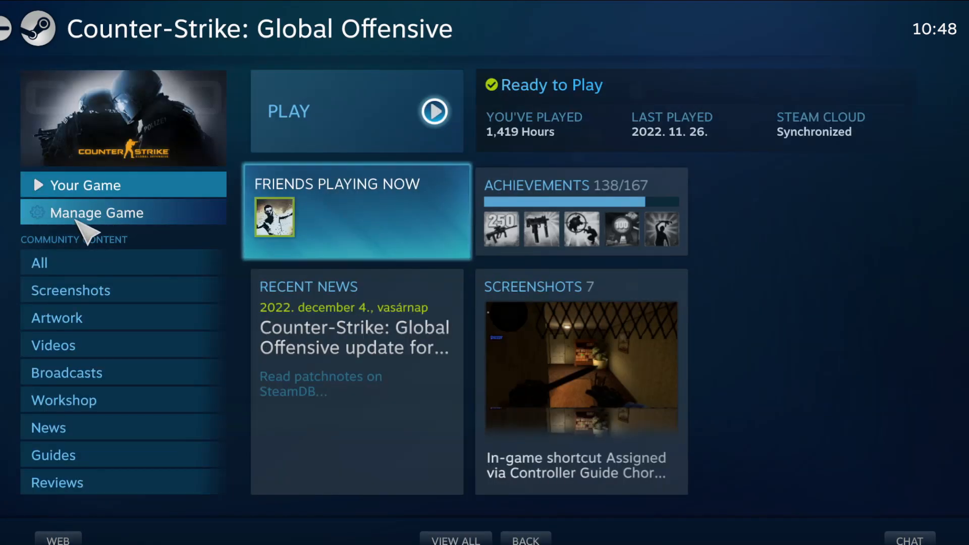
click(97, 213)
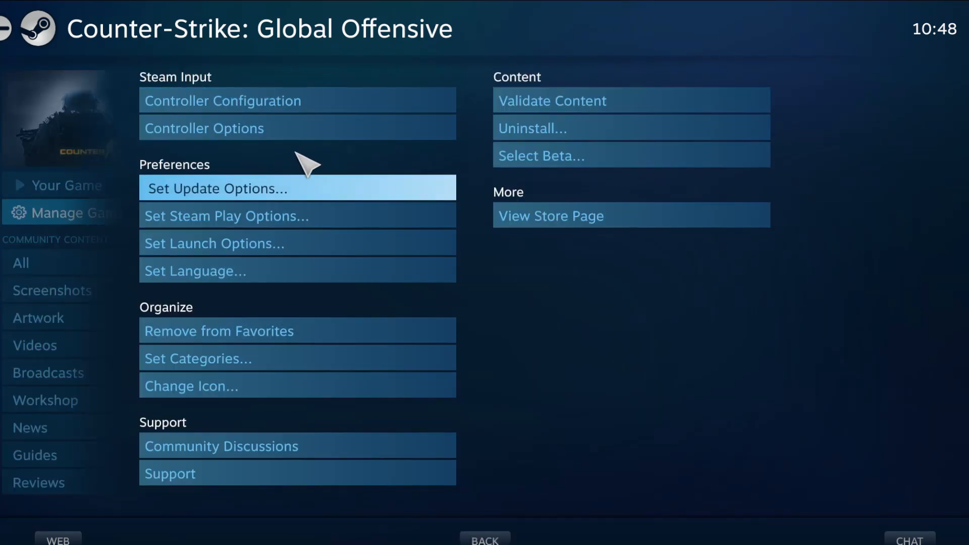
mouse_move(288, 134)
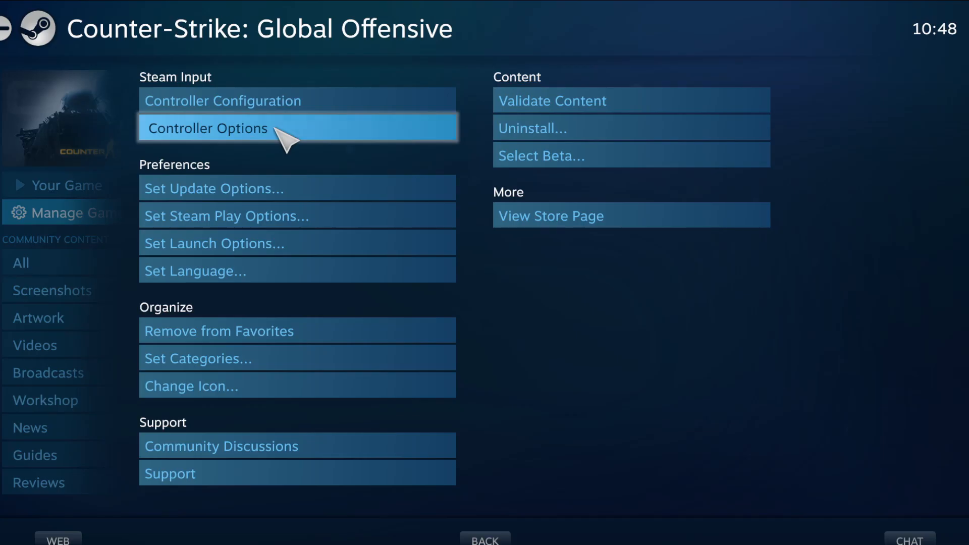
Step: Set the Steam Input Per-Game Setting to Forced On in Controller Options and return to the game page
click(207, 129)
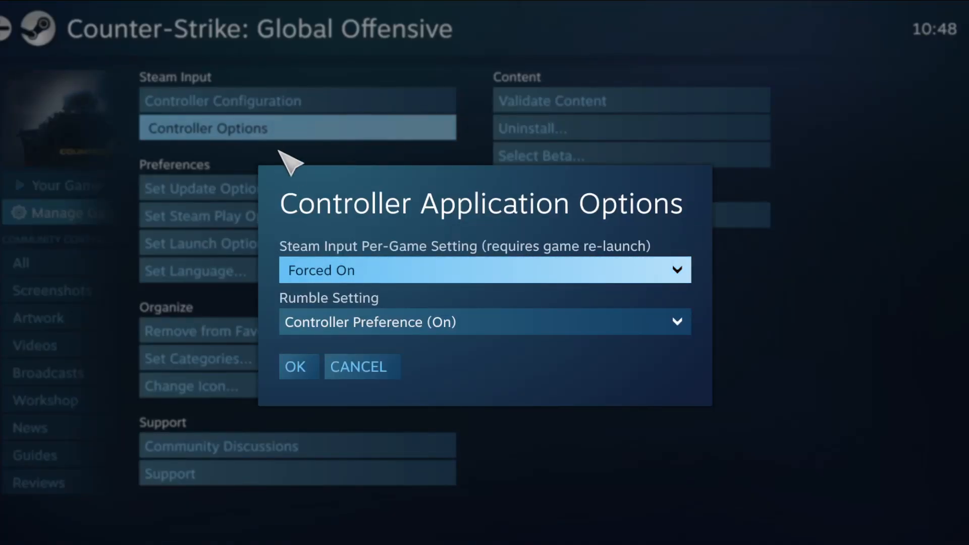
mouse_move(417, 275)
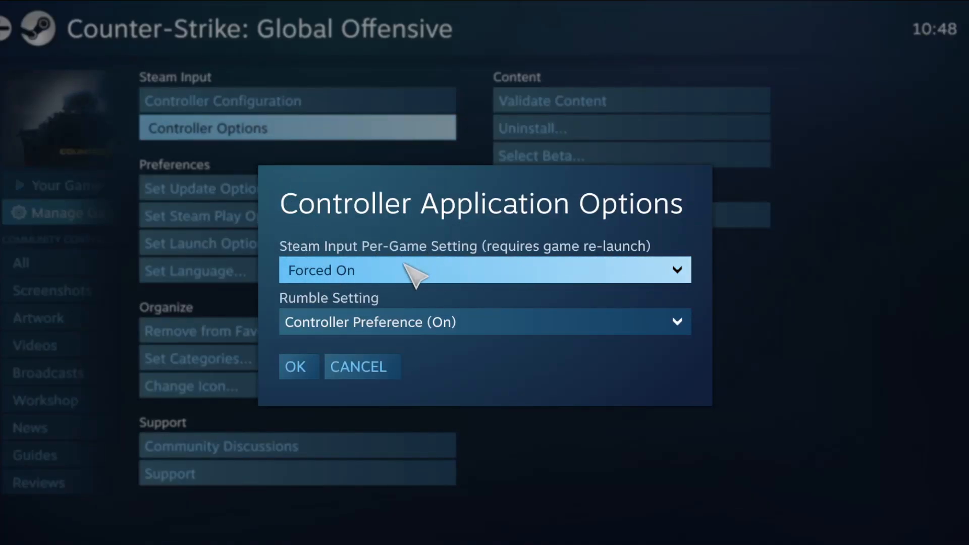
click(483, 269)
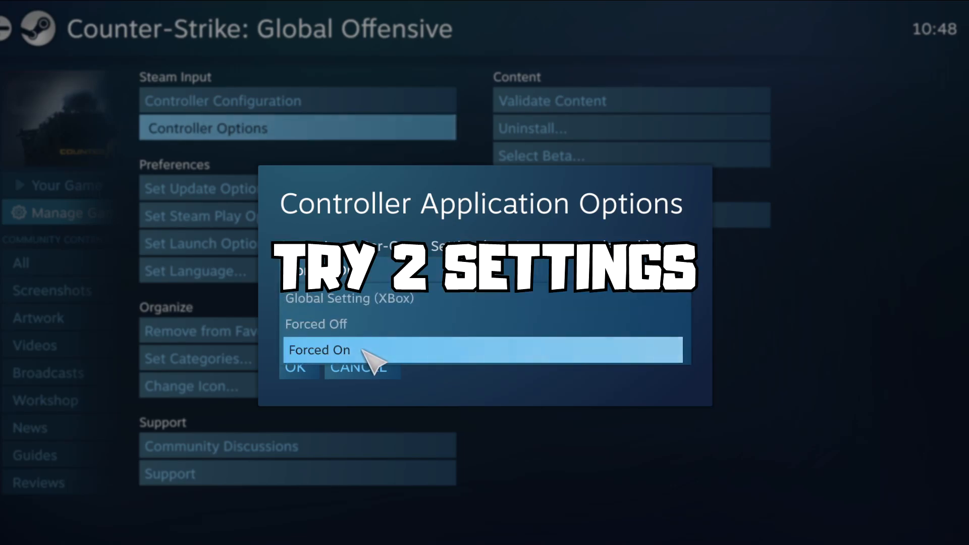
click(319, 350)
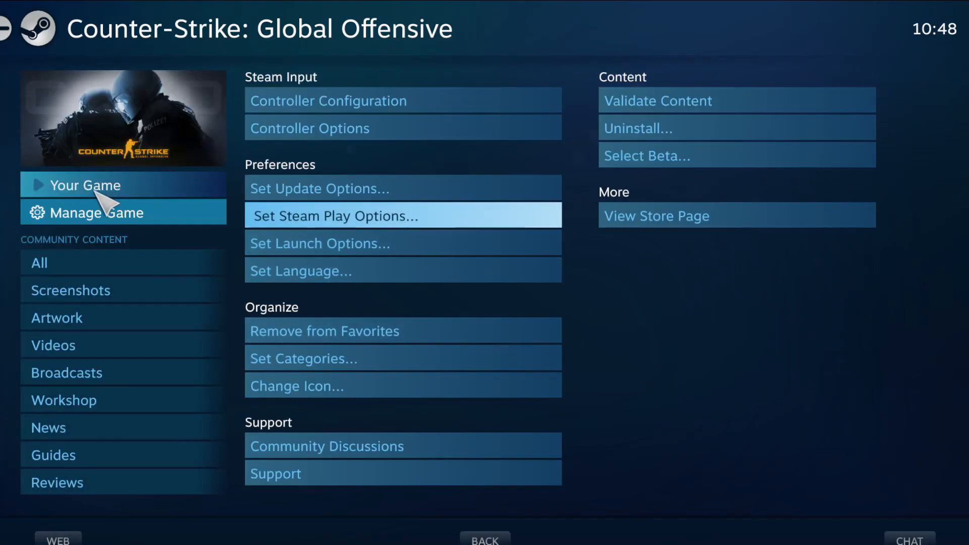
click(85, 185)
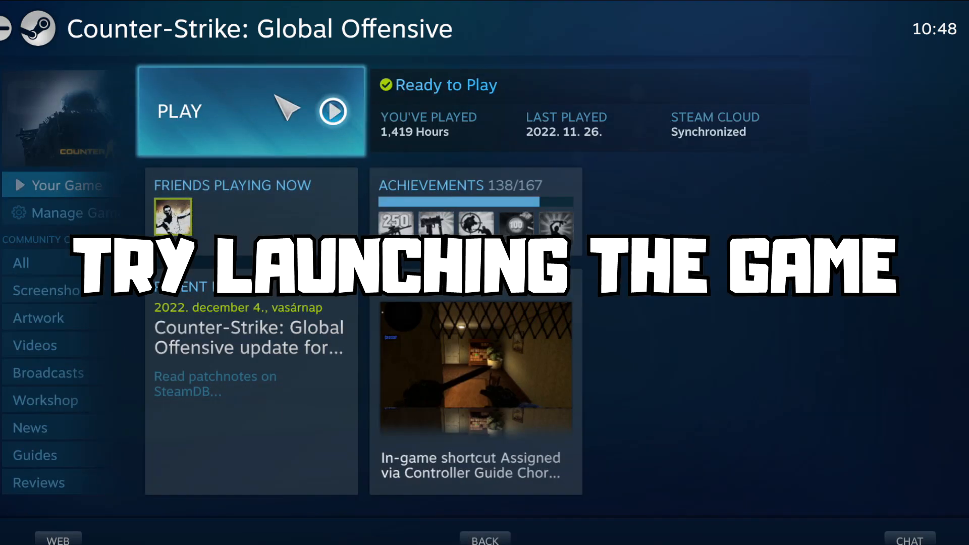
mouse_move(248, 134)
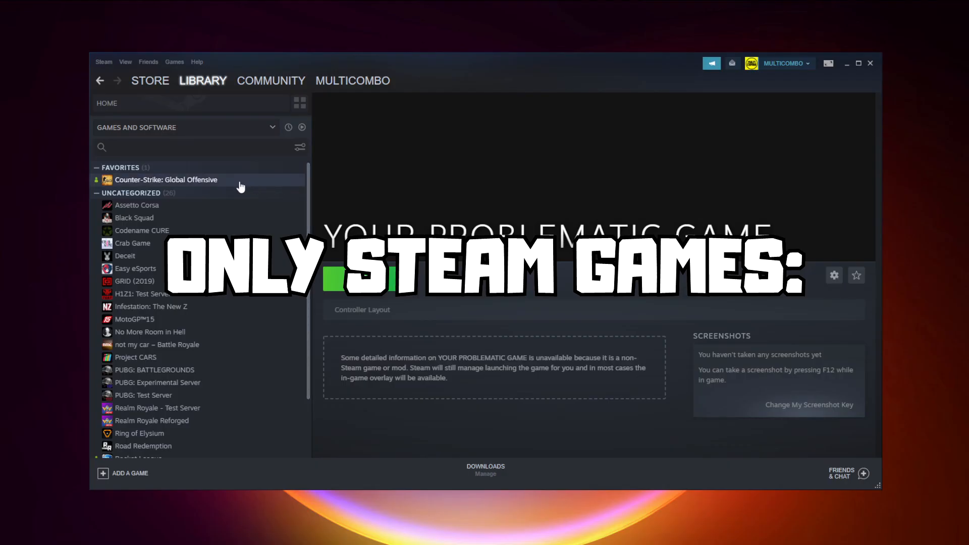
Step: In Properties > Controller set the override to Disable Steam Input, close it, and reopen the game's actions menu
right_click(166, 180)
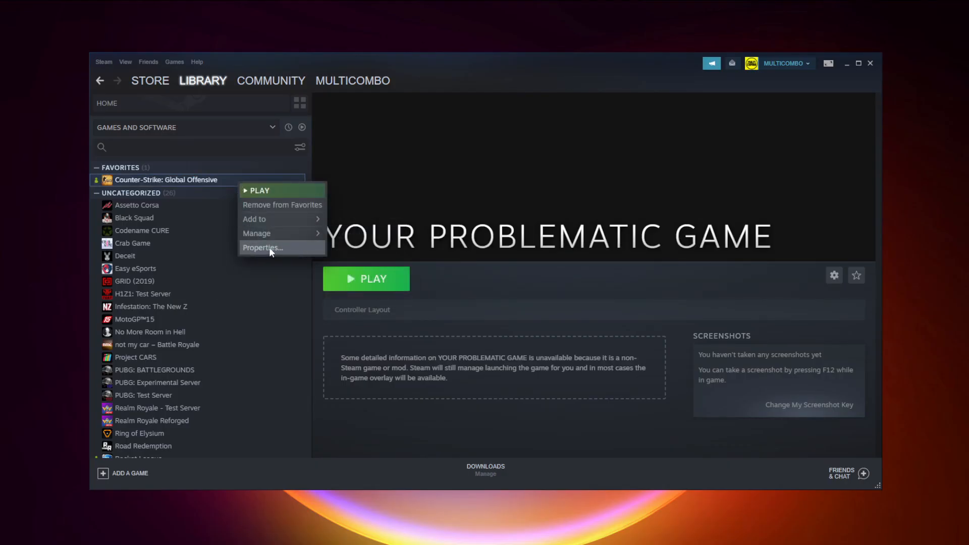
click(262, 248)
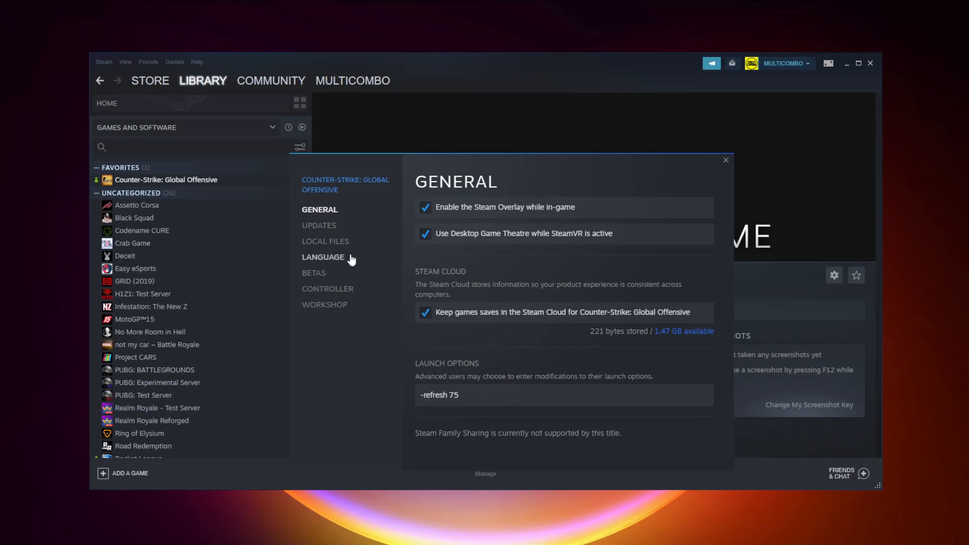
mouse_move(343, 289)
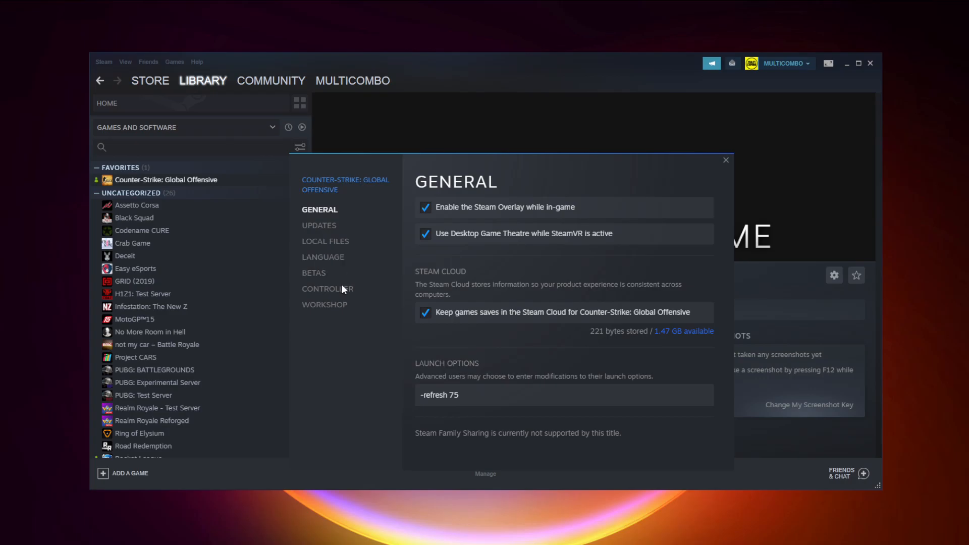
click(327, 289)
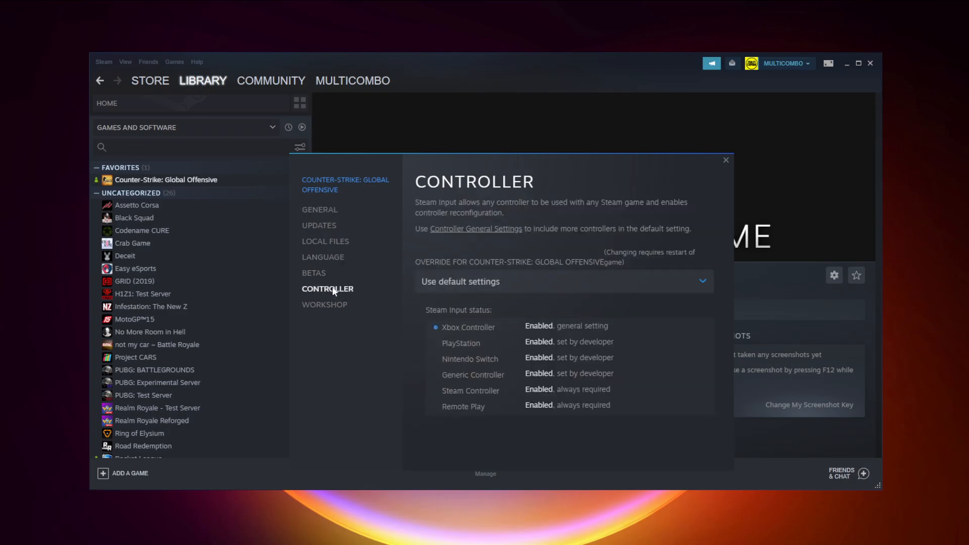
mouse_move(346, 297)
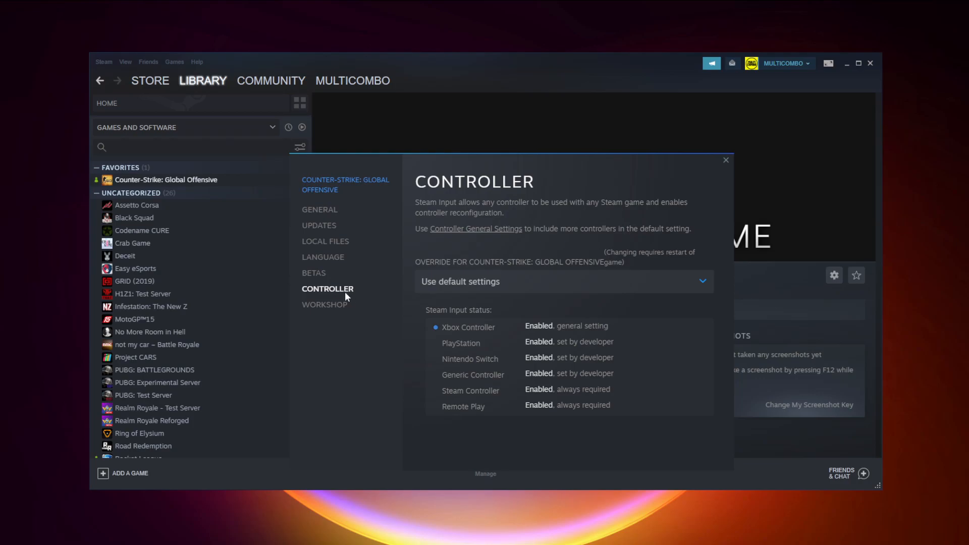
click(561, 282)
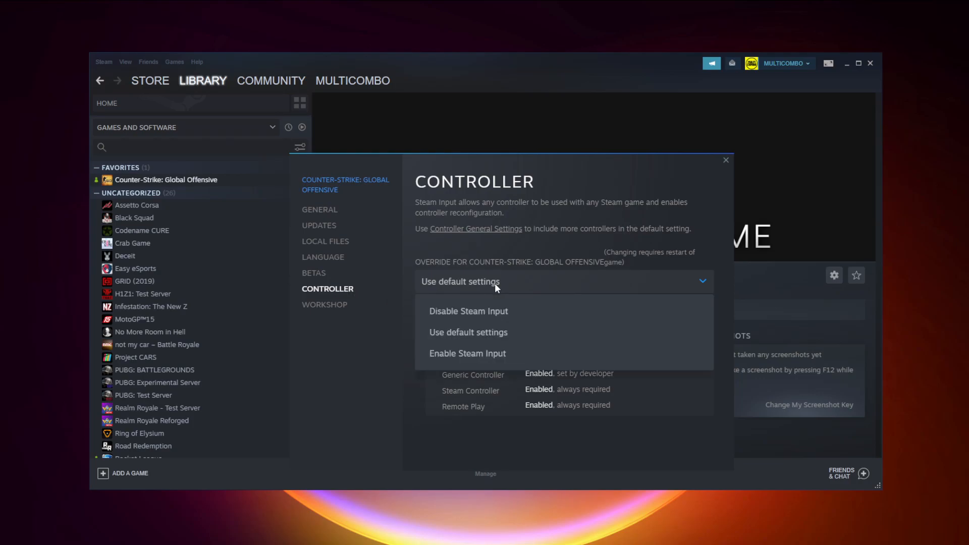
mouse_move(483, 311)
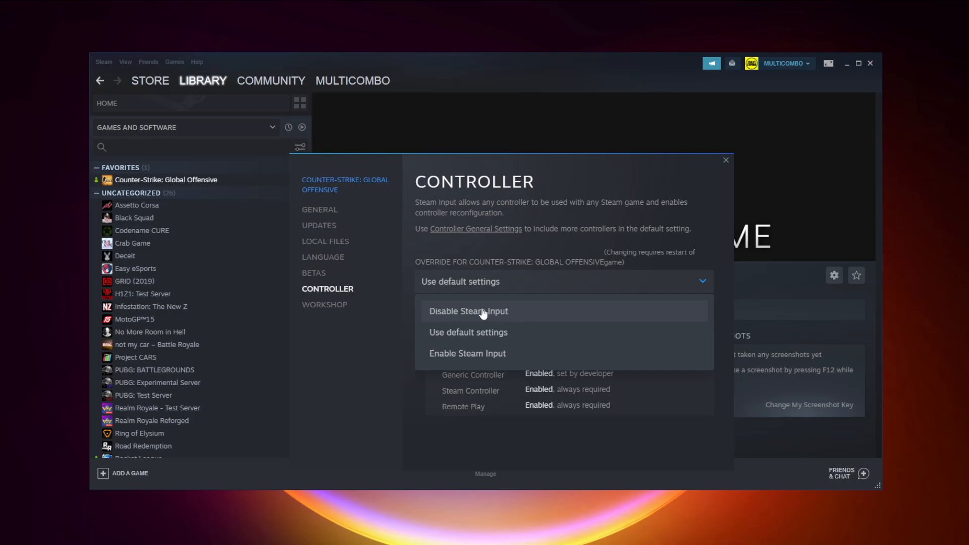
click(726, 161)
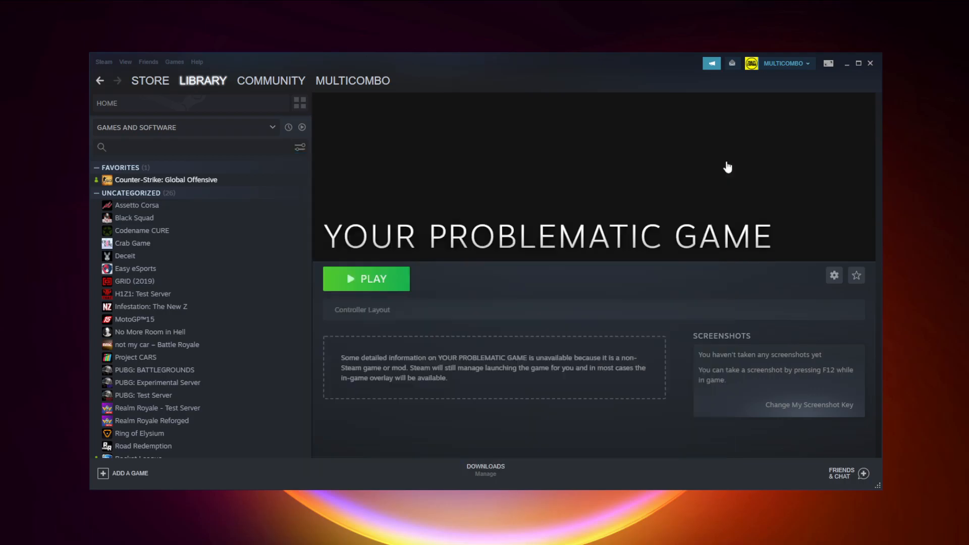
click(366, 279)
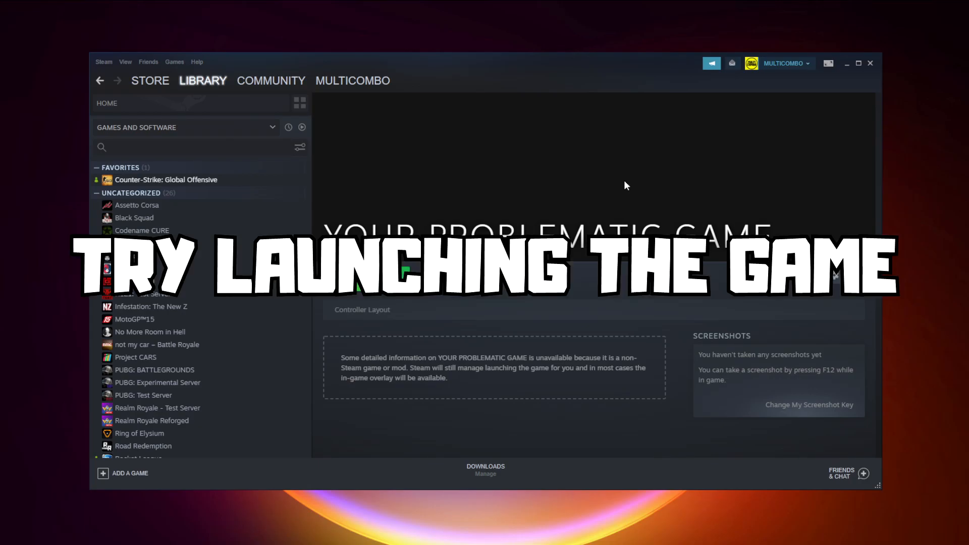
right_click(165, 180)
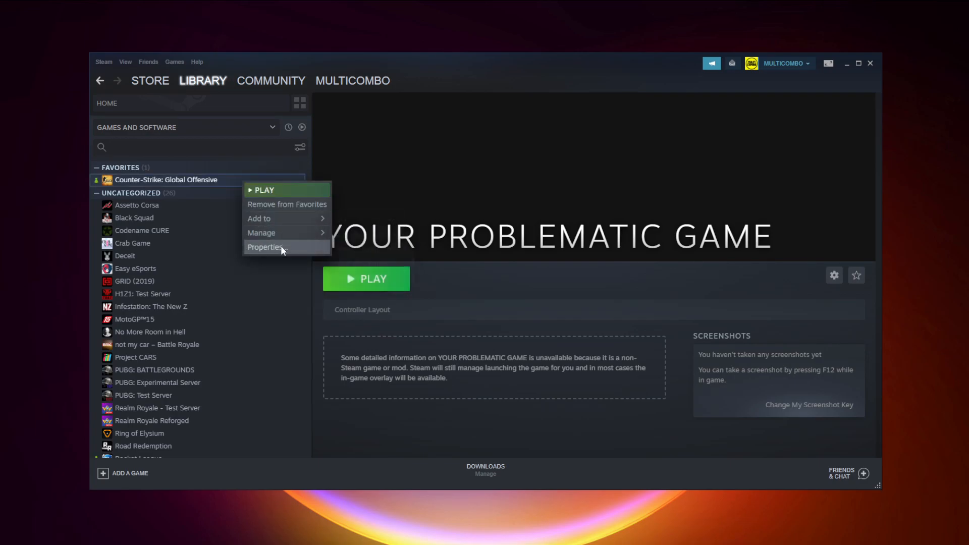
Step: Set the override to Enable Steam Input in Properties > Controller and close the window
click(267, 247)
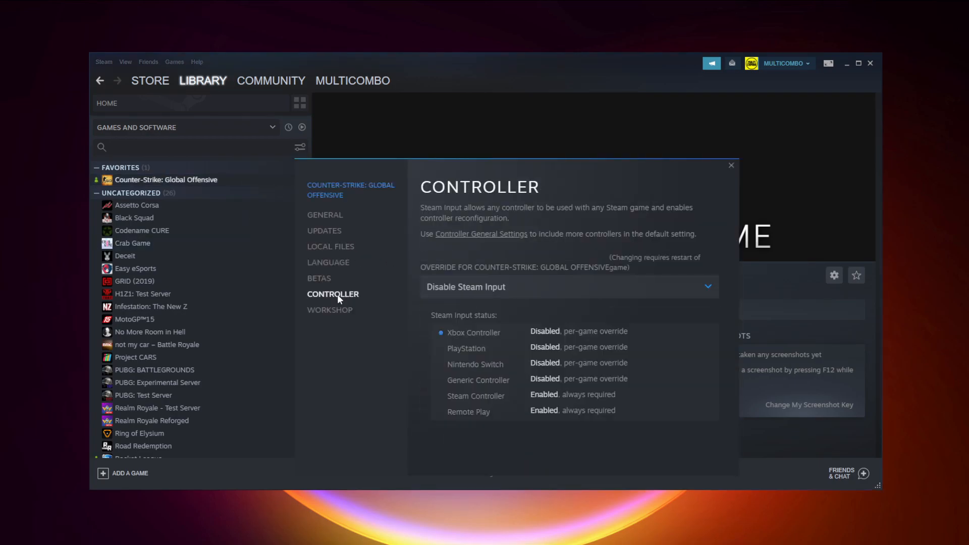
click(566, 287)
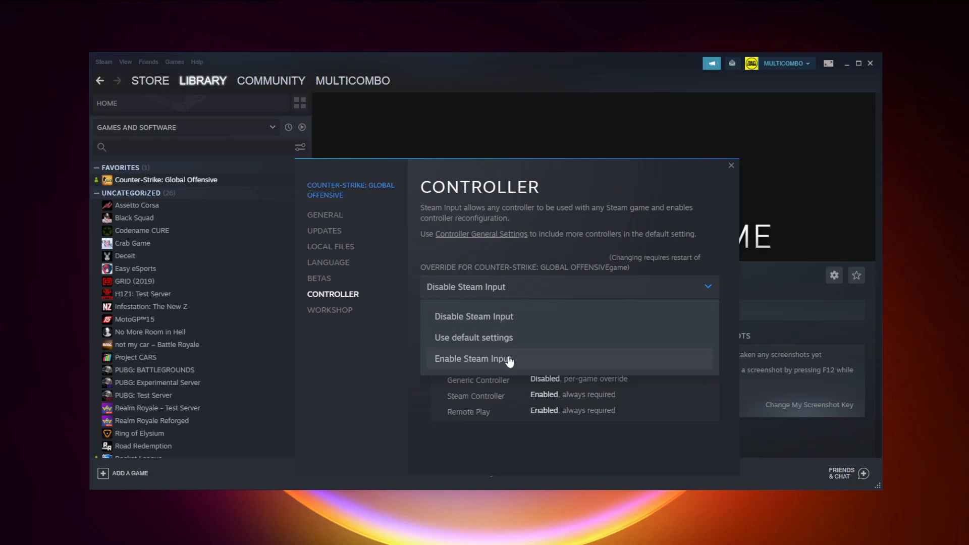
mouse_move(536, 364)
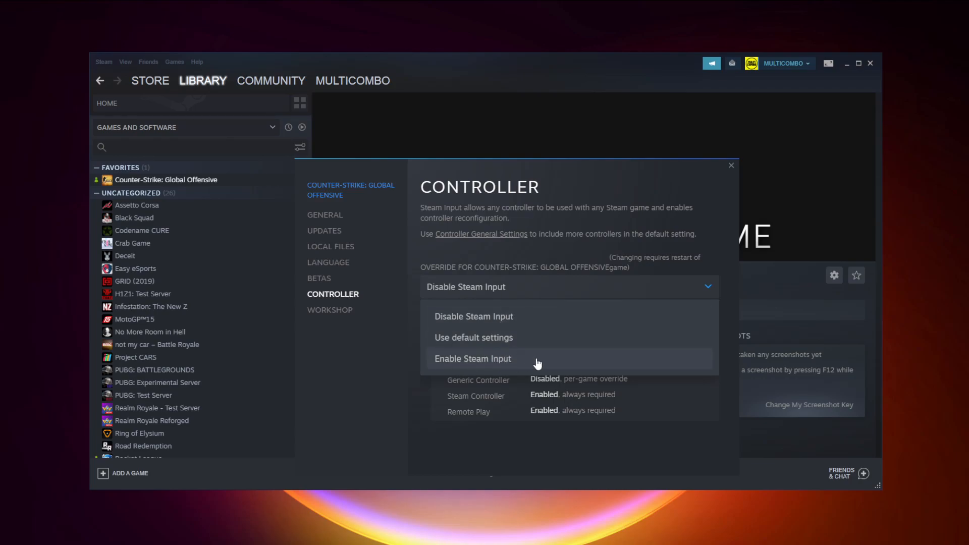
click(473, 358)
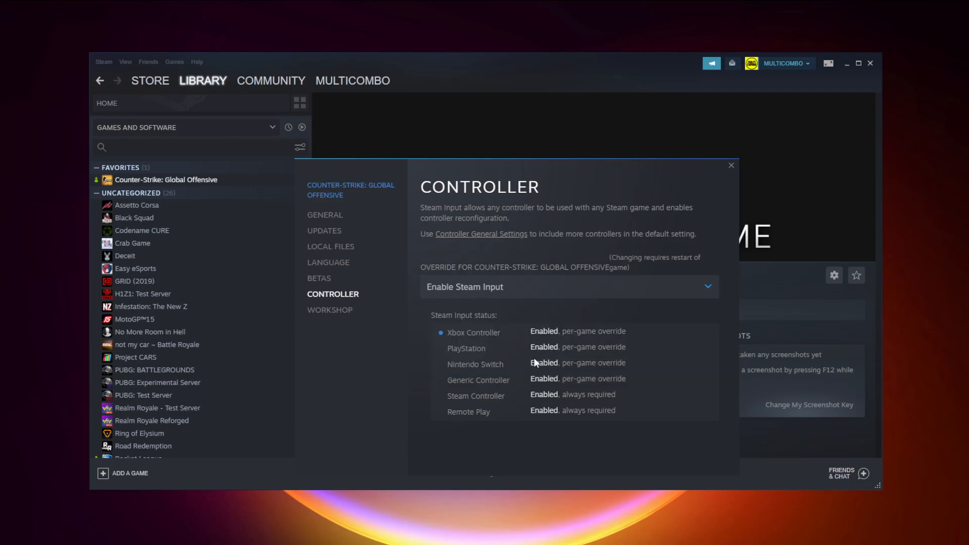
mouse_move(732, 167)
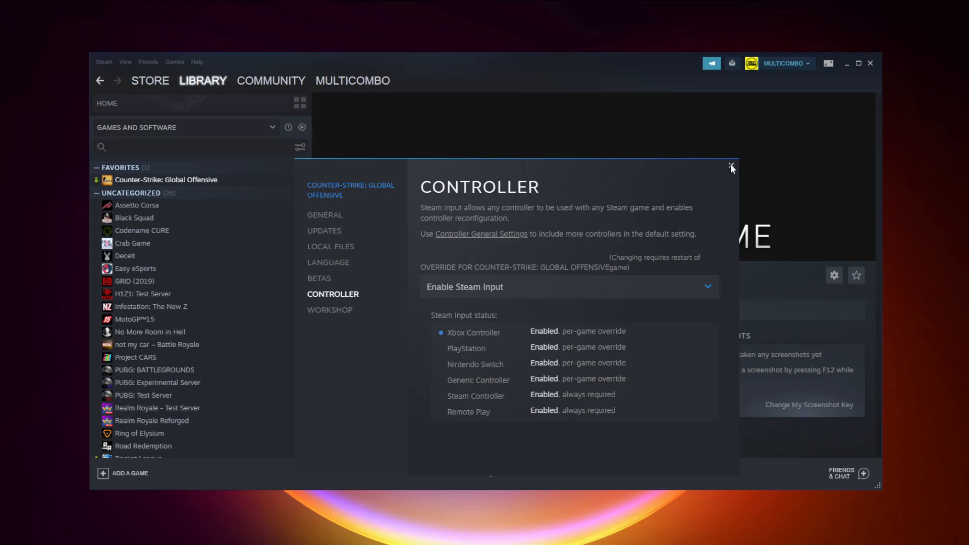
click(732, 167)
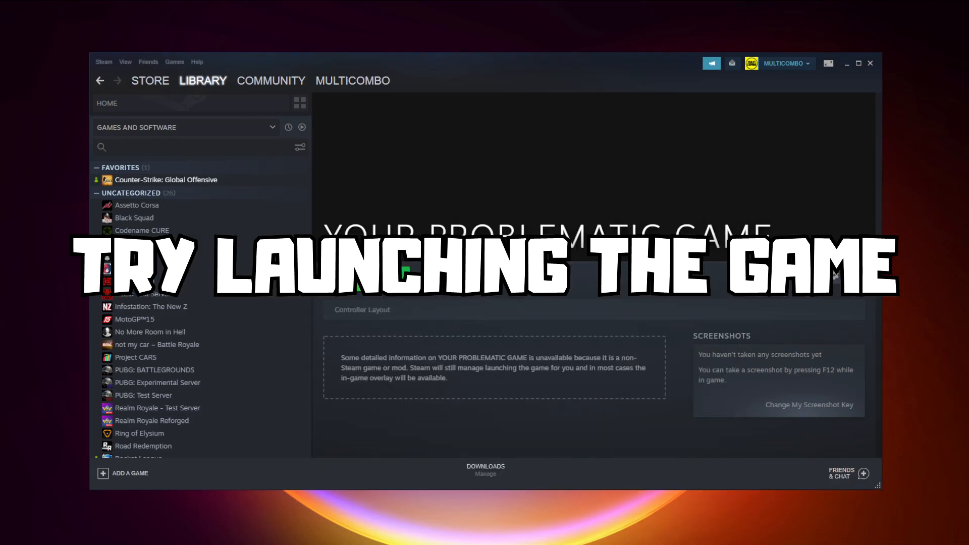